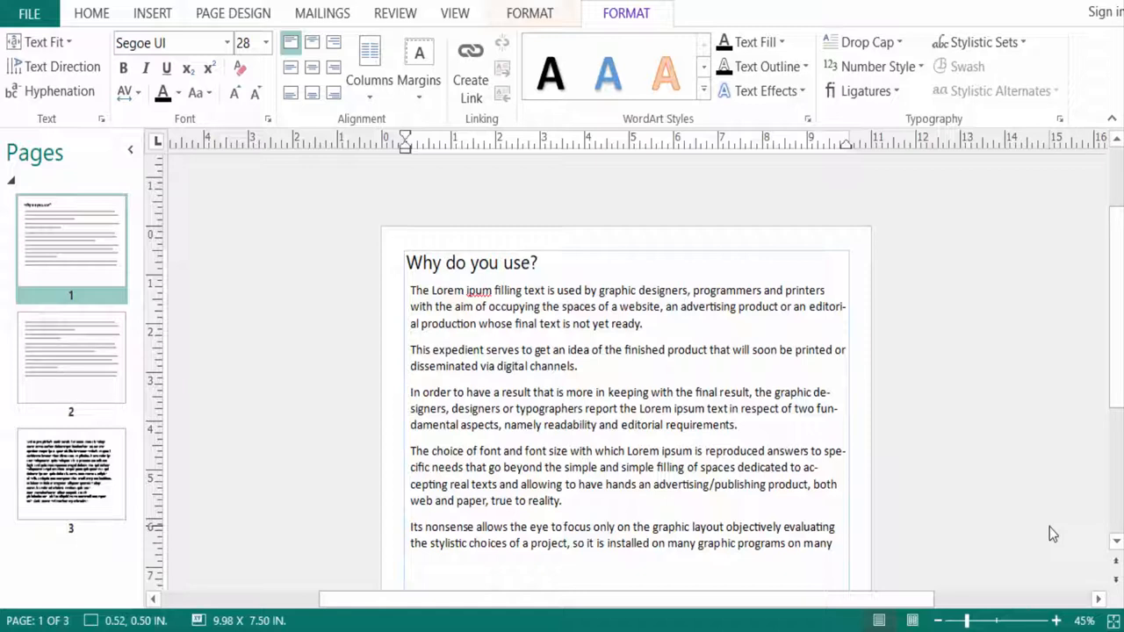
pyautogui.moveTo(781, 367)
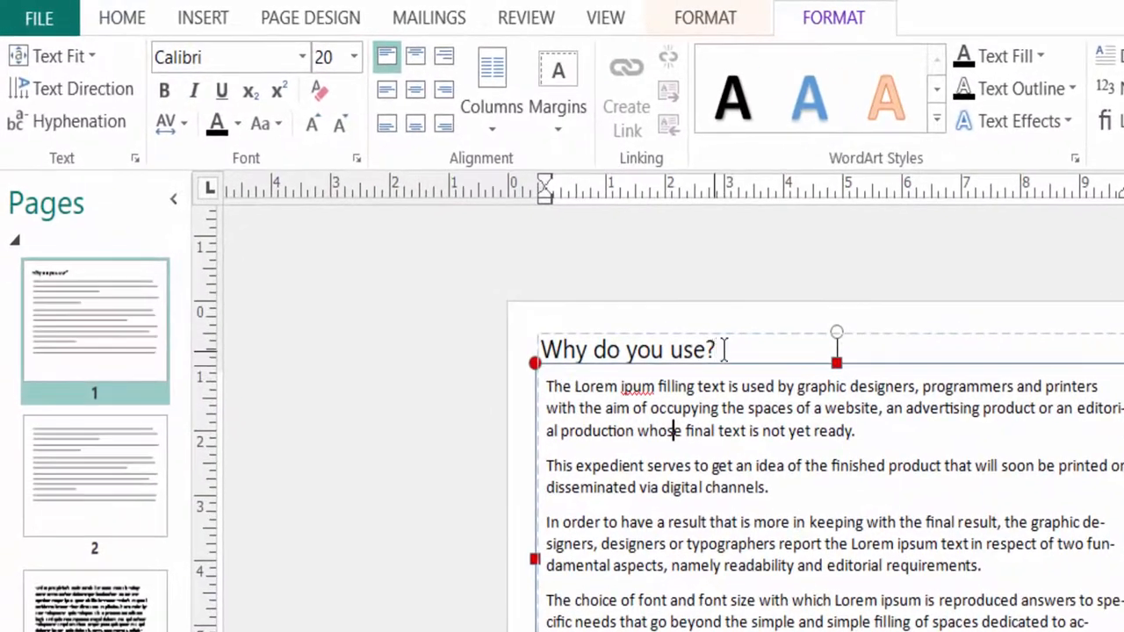
# Step: Select the page 1 heading 'Why do you use?' and apply Red text fill
pyautogui.tripleClick(627, 350)
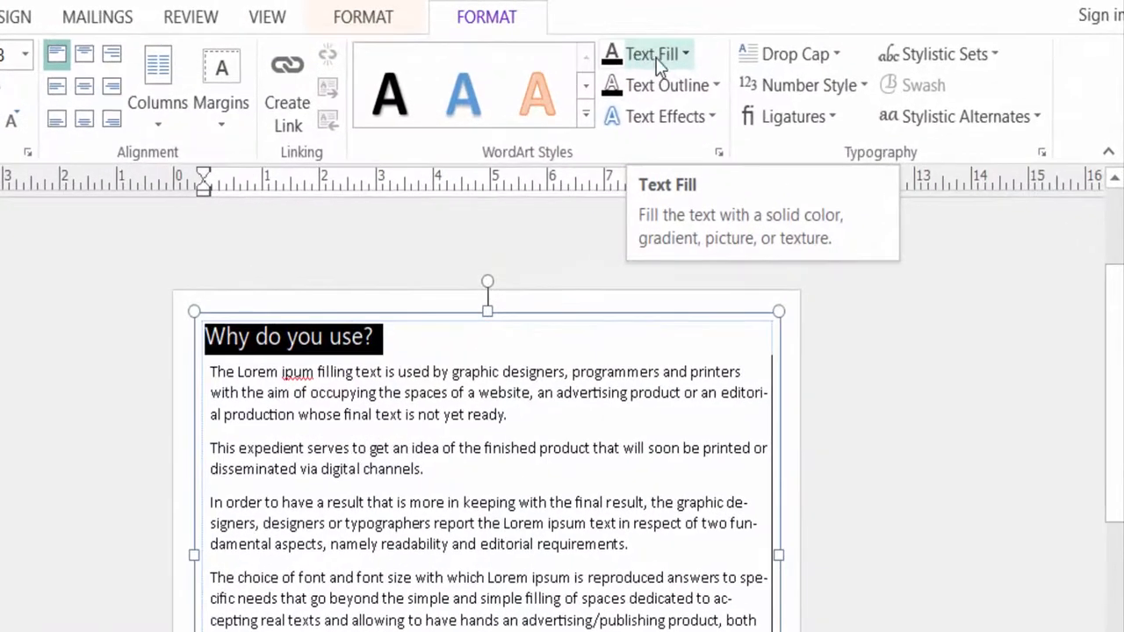
pyautogui.click(652, 53)
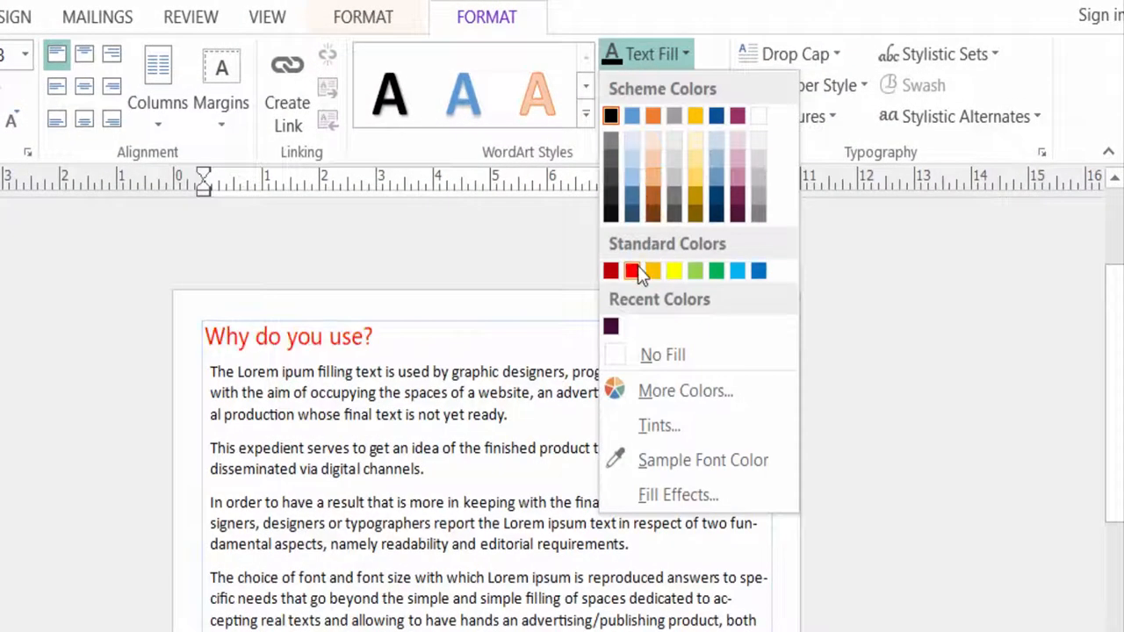
pyautogui.click(652, 269)
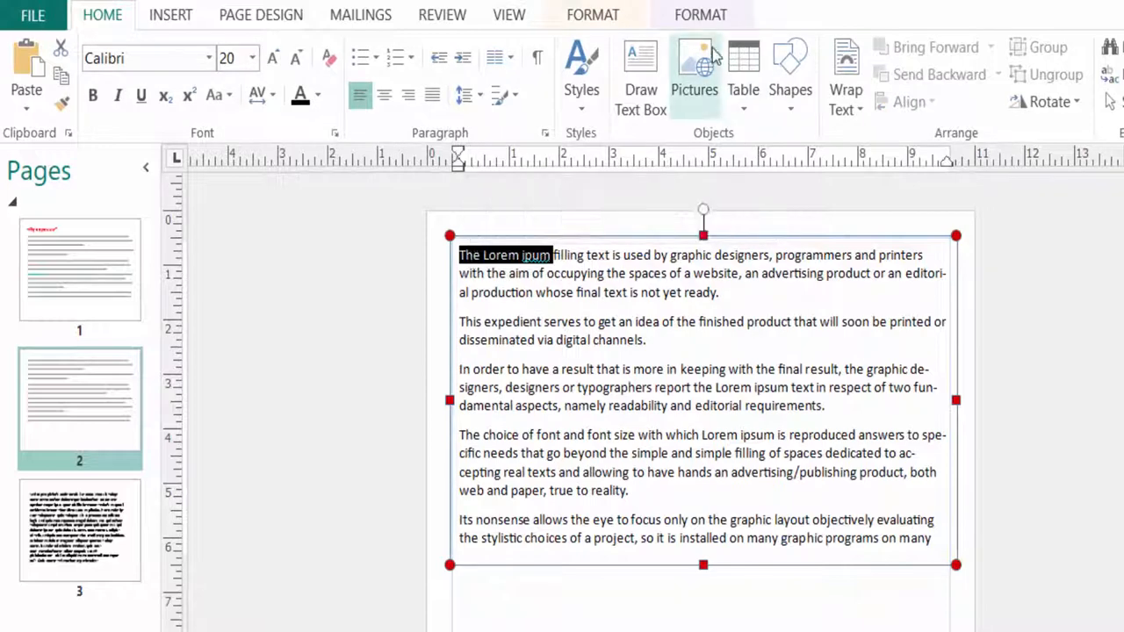
# Step: Colour 'The Lorem ipum' on page 2 blue using Text Fill on the Format tab
pyautogui.click(701, 15)
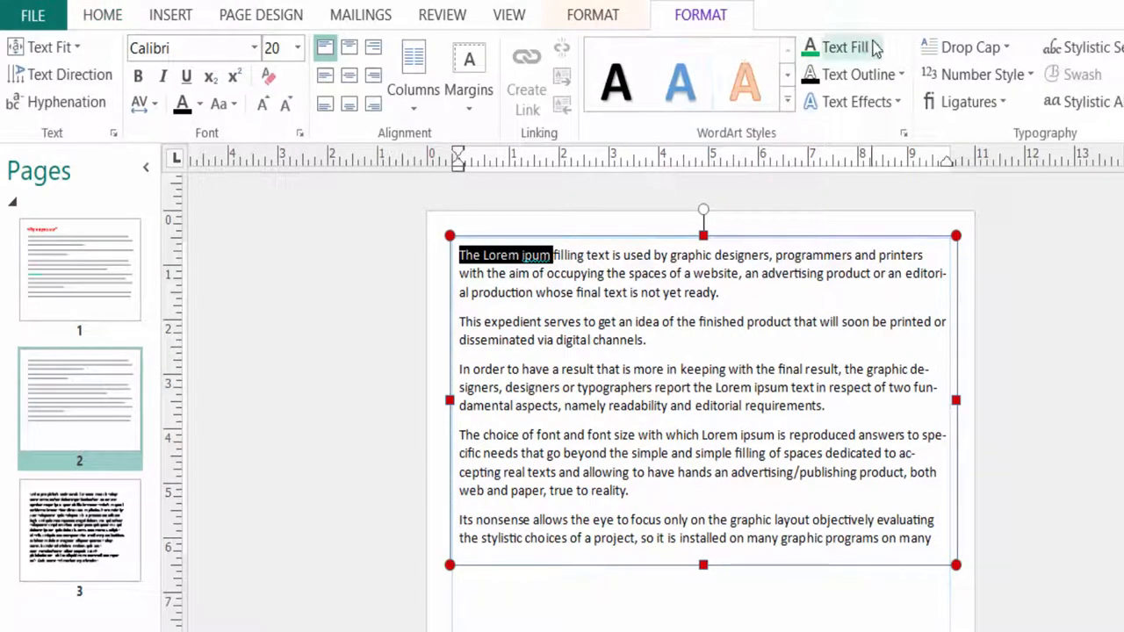
pyautogui.click(839, 46)
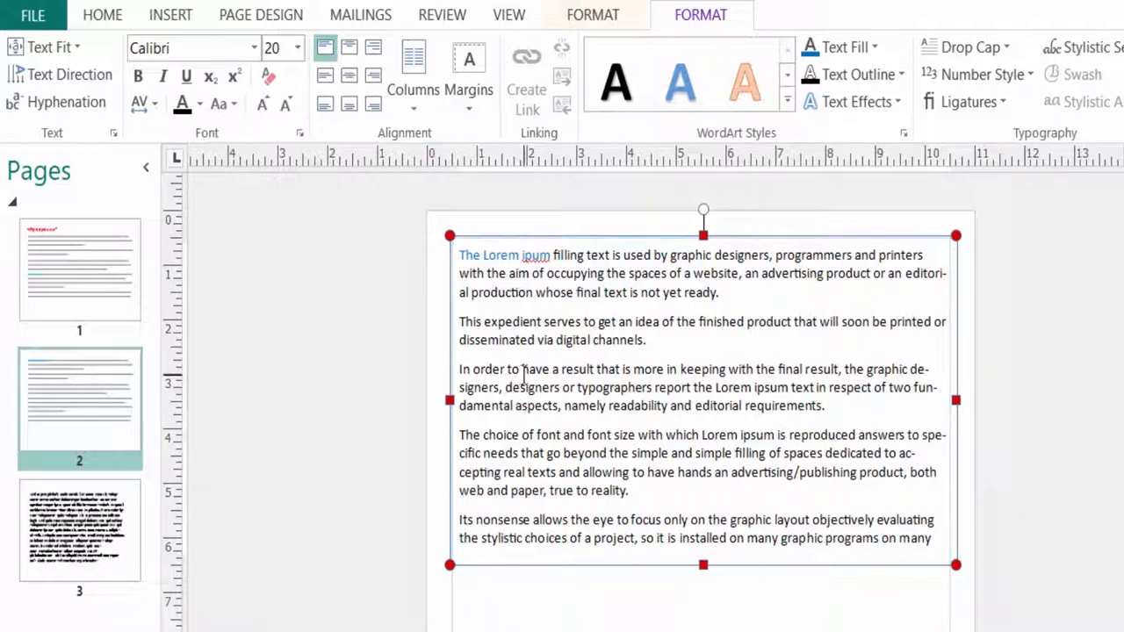
pyautogui.moveTo(525, 375)
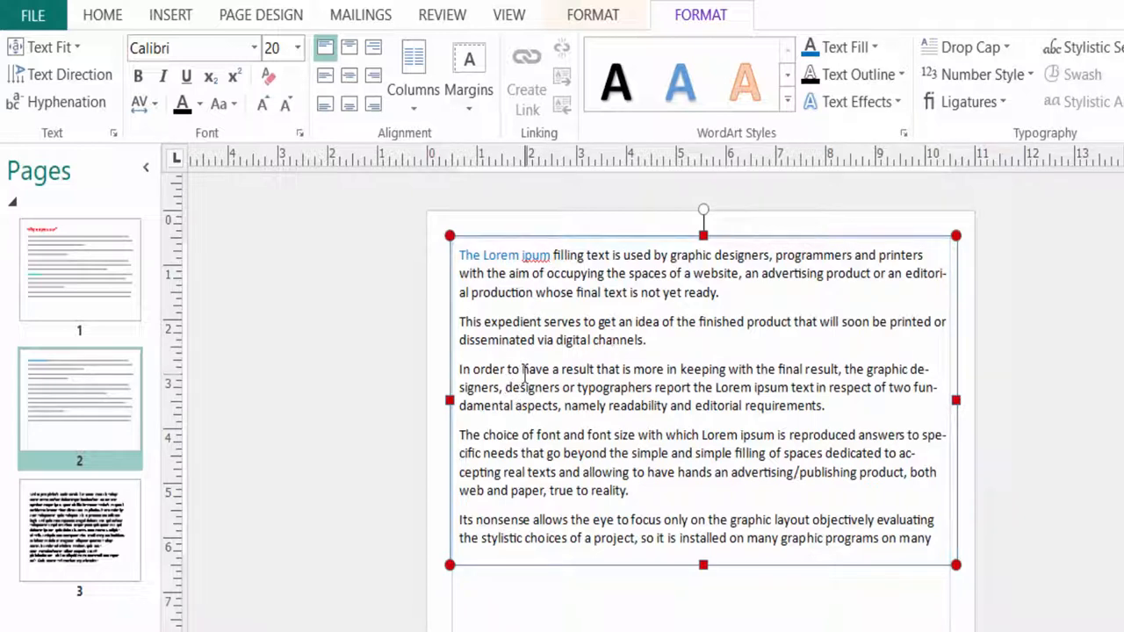